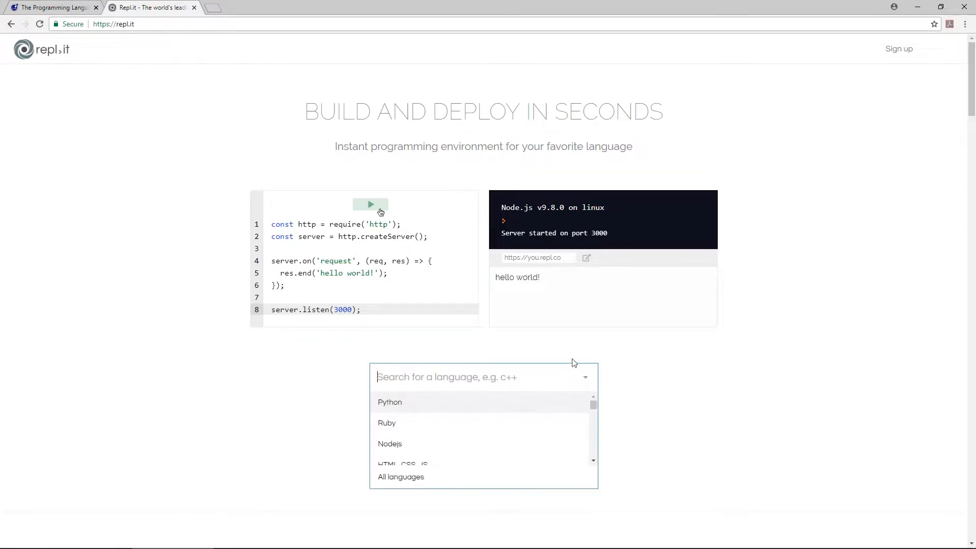
Step: Start a Lua repl on repl.it and run 2 + 2 in main.lua, printing 4
{"action": "type", "text": "lua"}
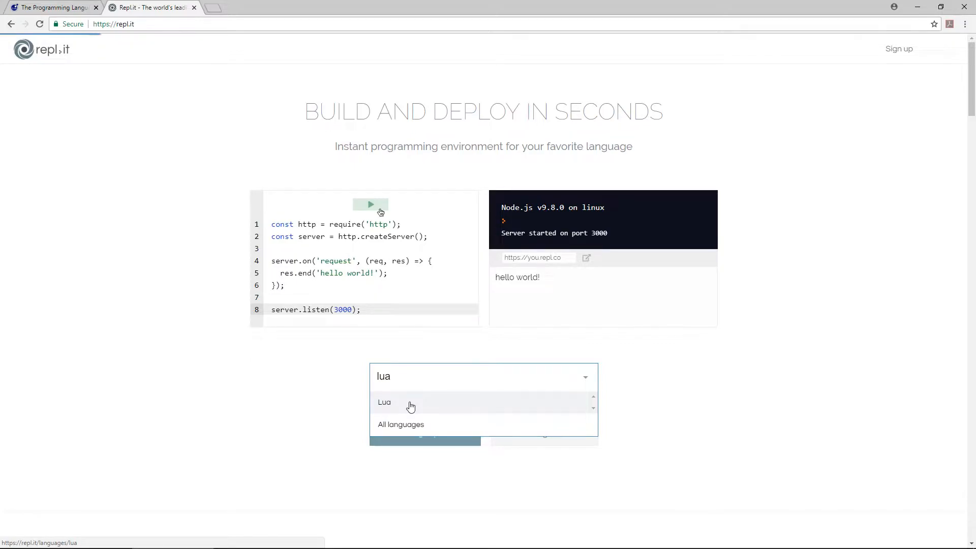
{"action": "left_click", "coordinate": [385, 403]}
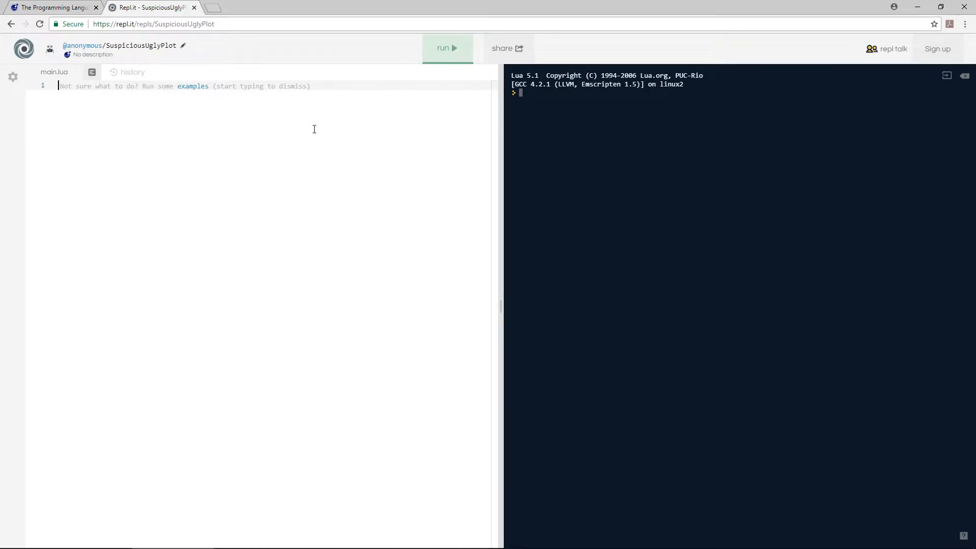
{"action": "type", "text": "2 + 2"}
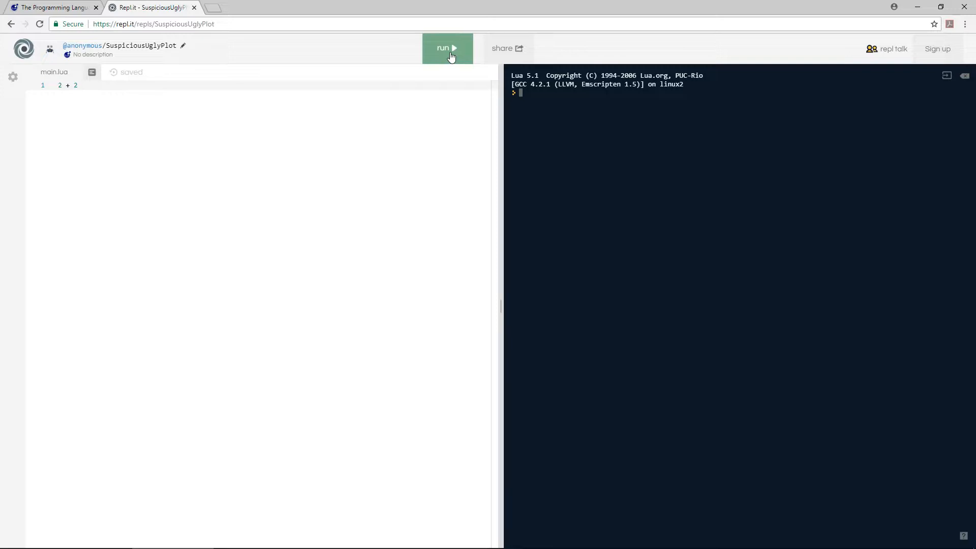
{"action": "left_click", "coordinate": [447, 49]}
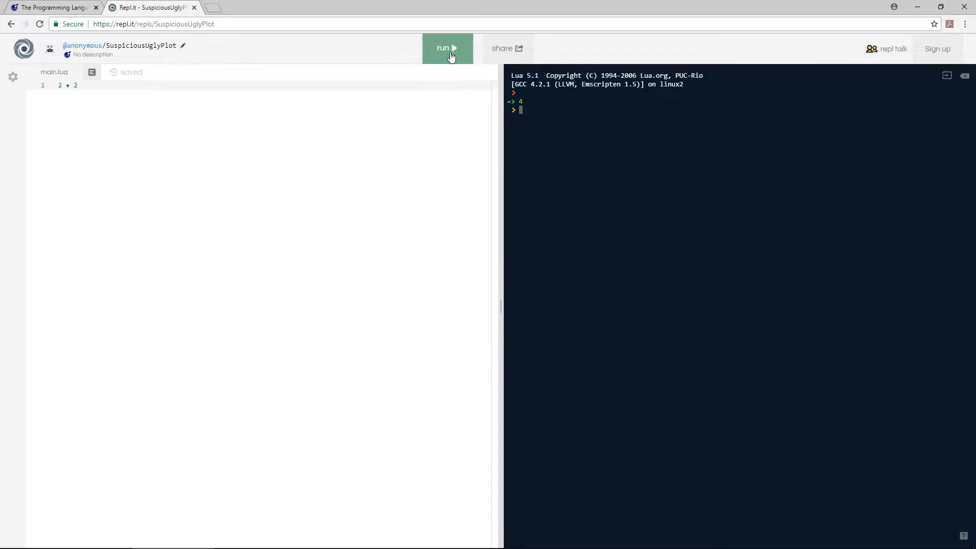
Step: Reach the LuaBinaries project from the lua.org download page
{"action": "left_click", "coordinate": [53, 7]}
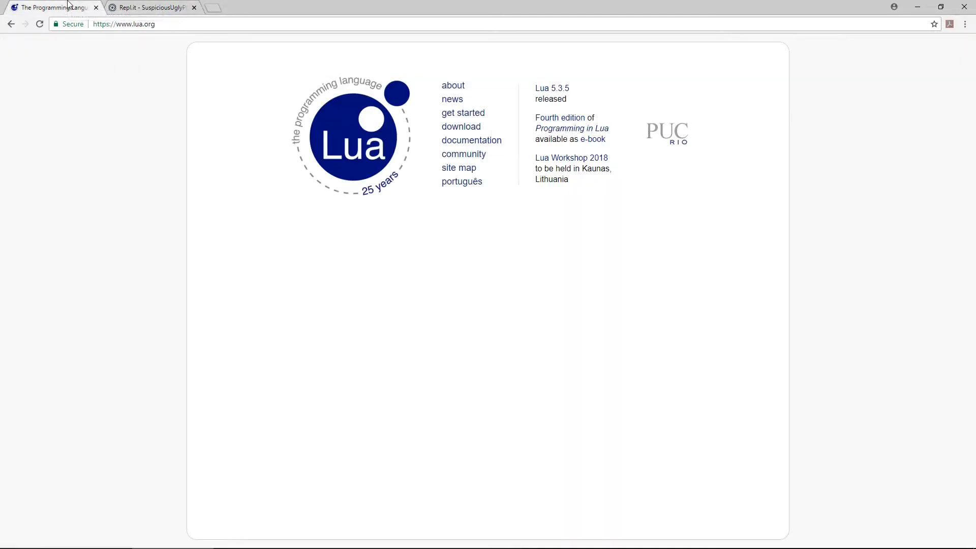
{"action": "left_click", "coordinate": [461, 126]}
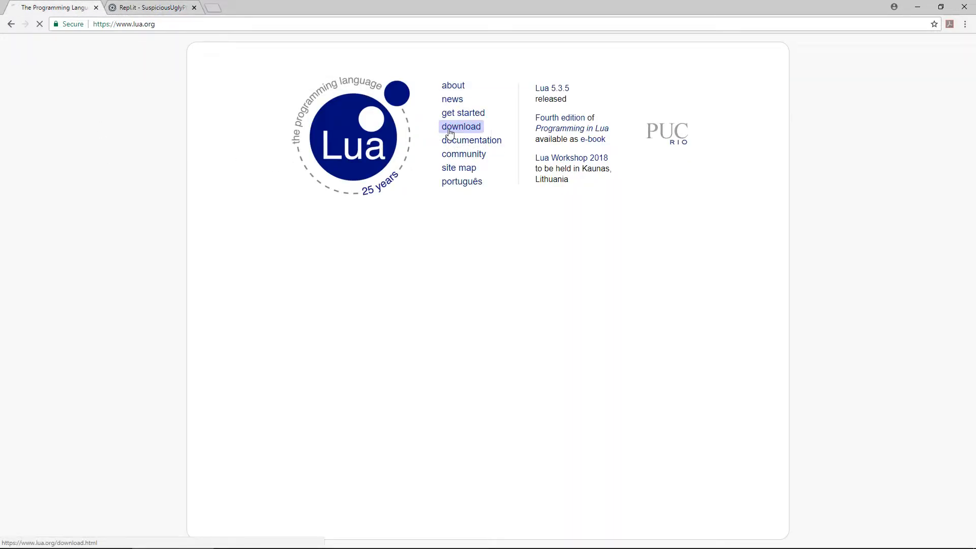
{"action": "left_click", "coordinate": [461, 126]}
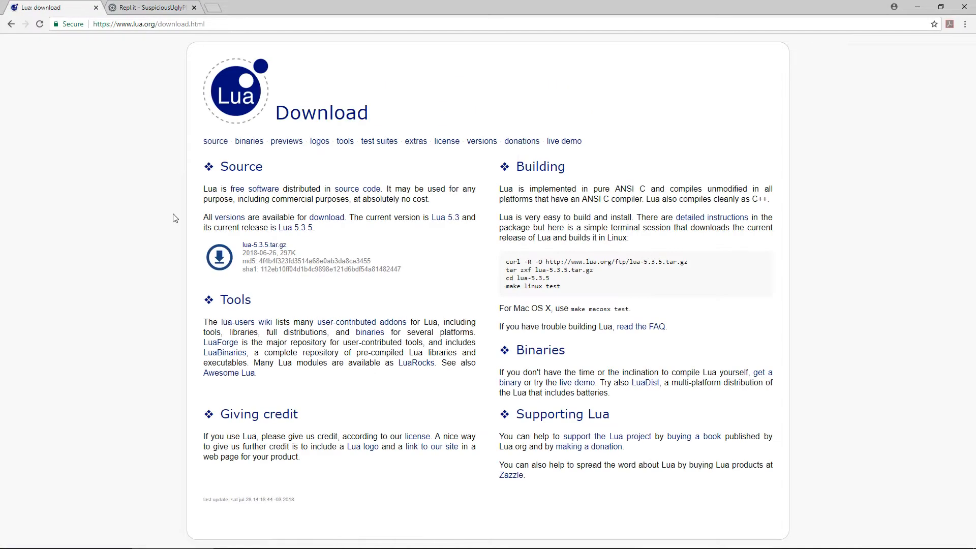
{"action": "left_click", "coordinate": [249, 142]}
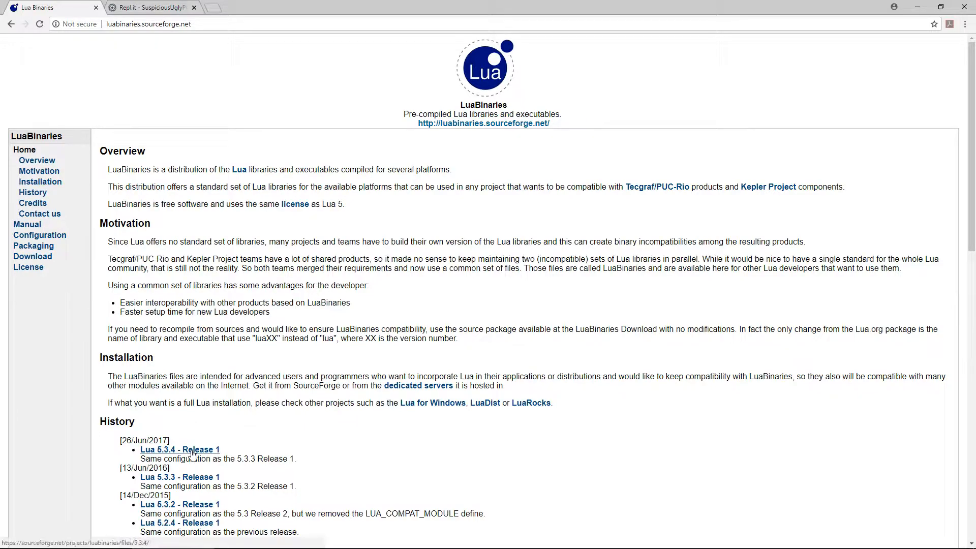
Step: Download the Lua 5.3.4 Release 1 Win32 binaries zip from SourceForge
{"action": "left_click", "coordinate": [179, 449]}
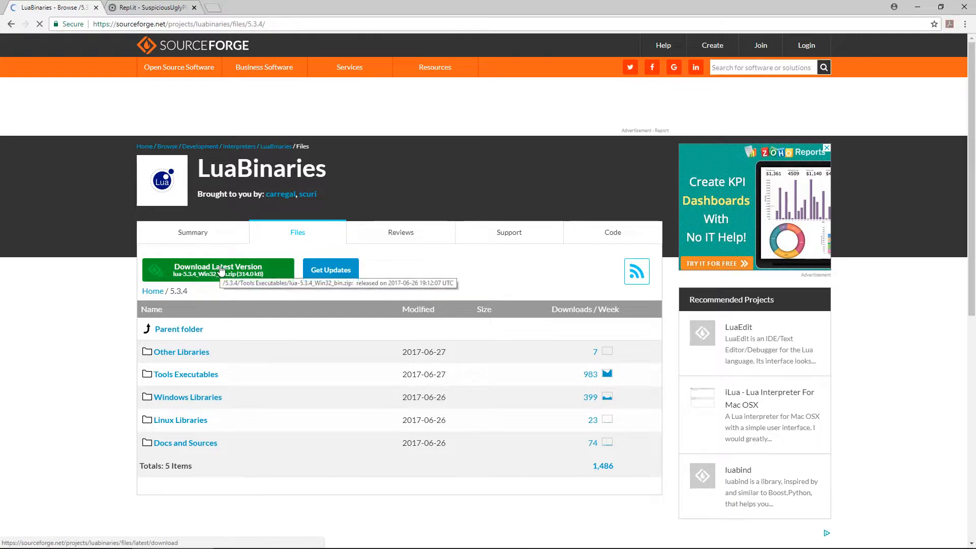
{"action": "left_click", "coordinate": [216, 268]}
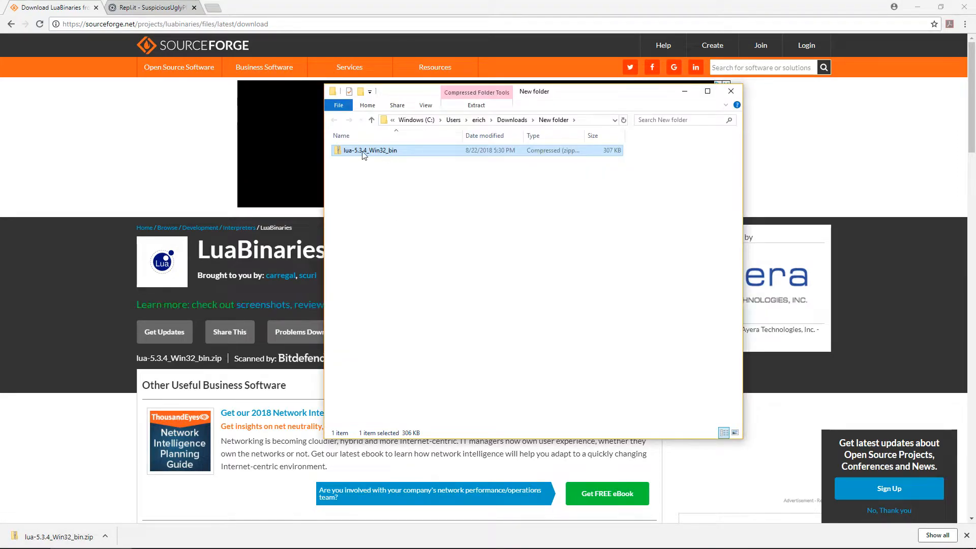
Step: Extract the lua-5.3.4_Win32_bin zip and copy the extracted Lua files
{"action": "right_click", "coordinate": [370, 151]}
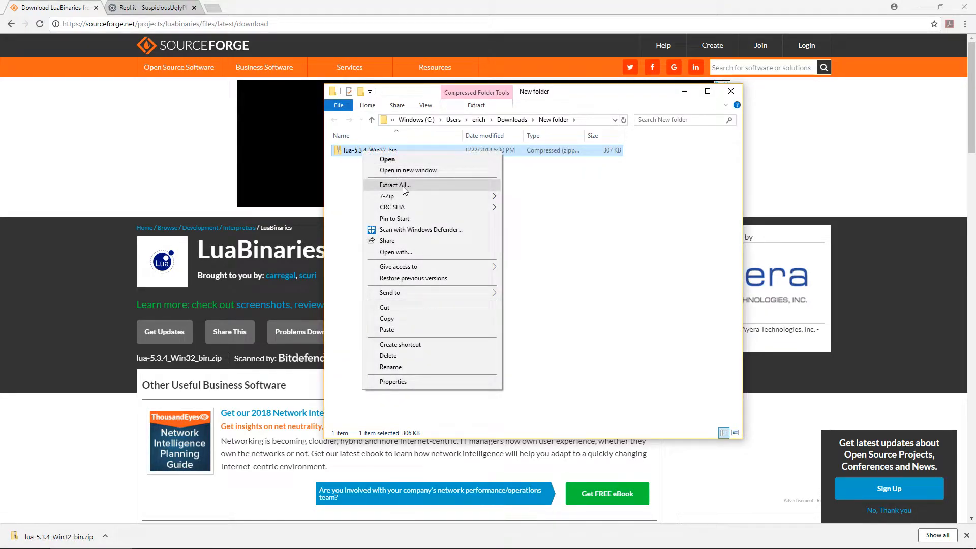
{"action": "left_click", "coordinate": [394, 185]}
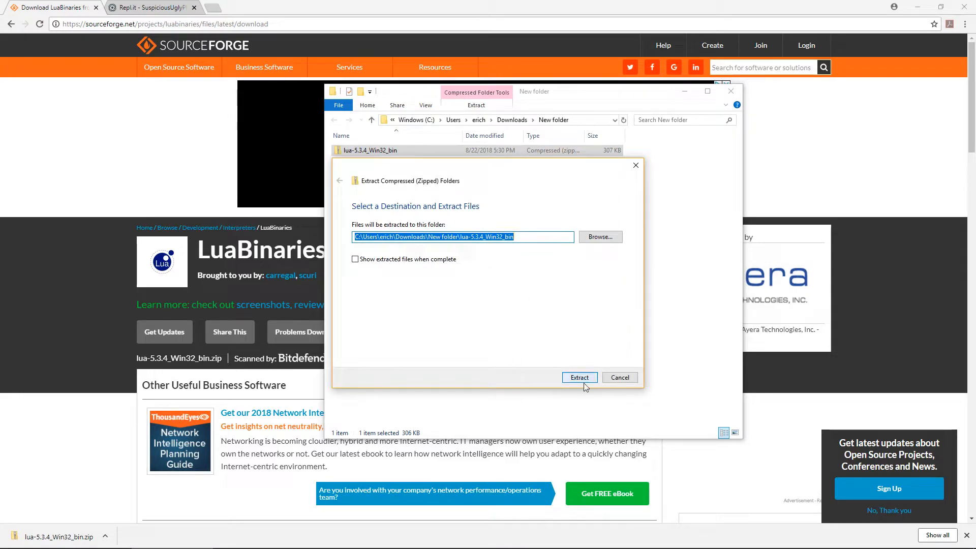
{"action": "left_click", "coordinate": [578, 378]}
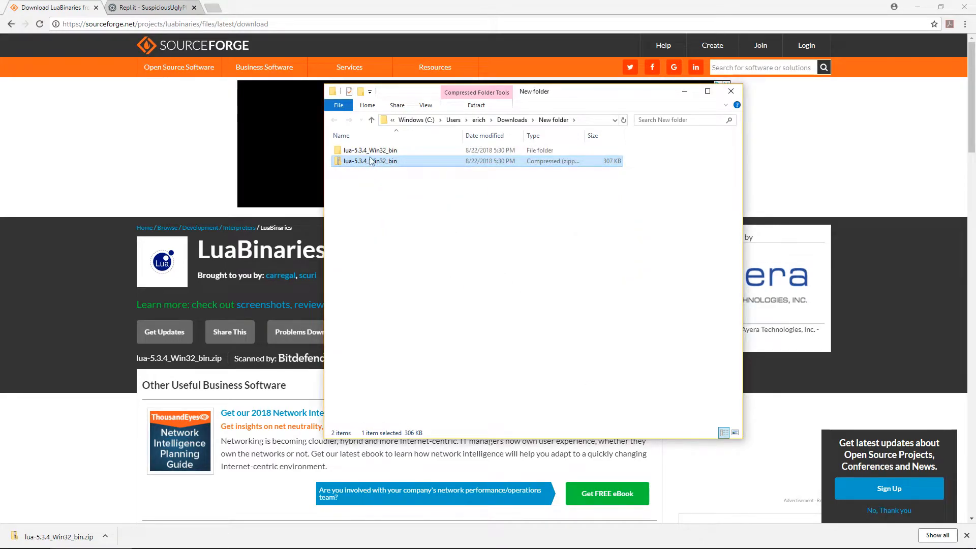
{"action": "double_click", "coordinate": [370, 161]}
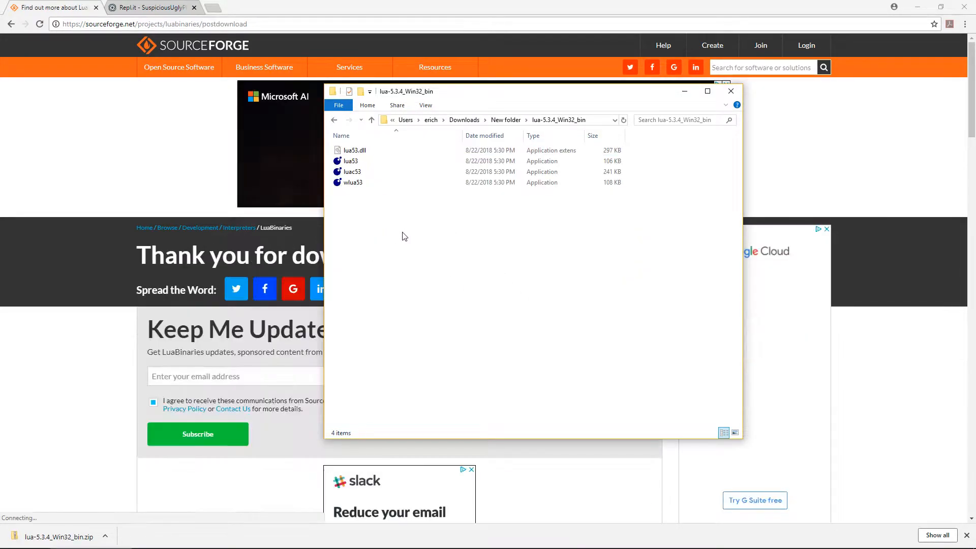
{"action": "left_click", "coordinate": [351, 161]}
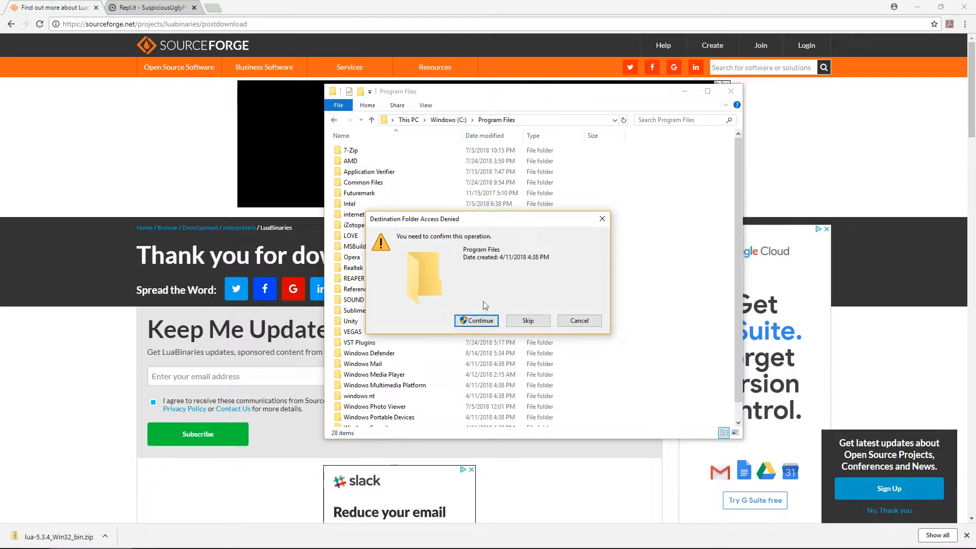
Step: Paste the four Lua binaries into a new Lua folder under C:\Program Files, allowing the permission prompts
{"action": "left_click", "coordinate": [475, 320]}
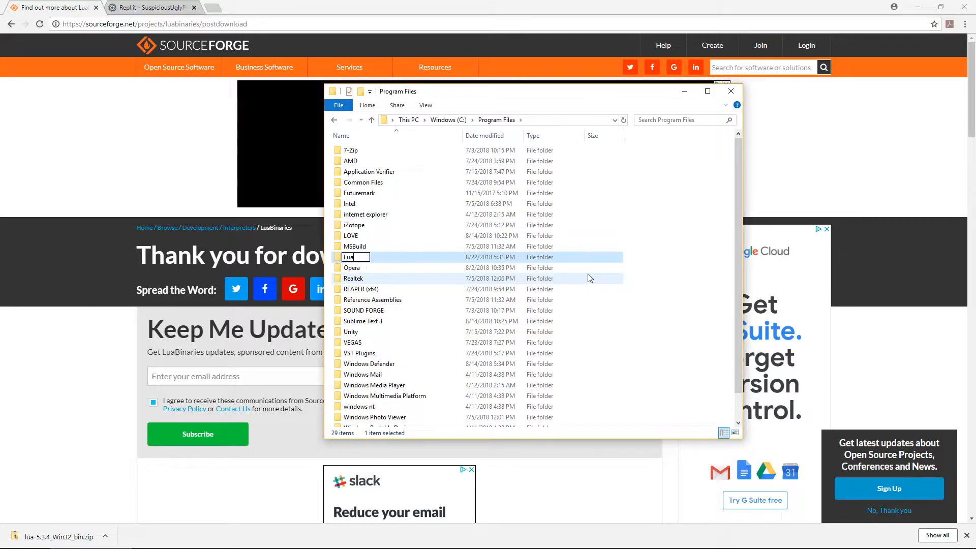
{"action": "double_click", "coordinate": [348, 257]}
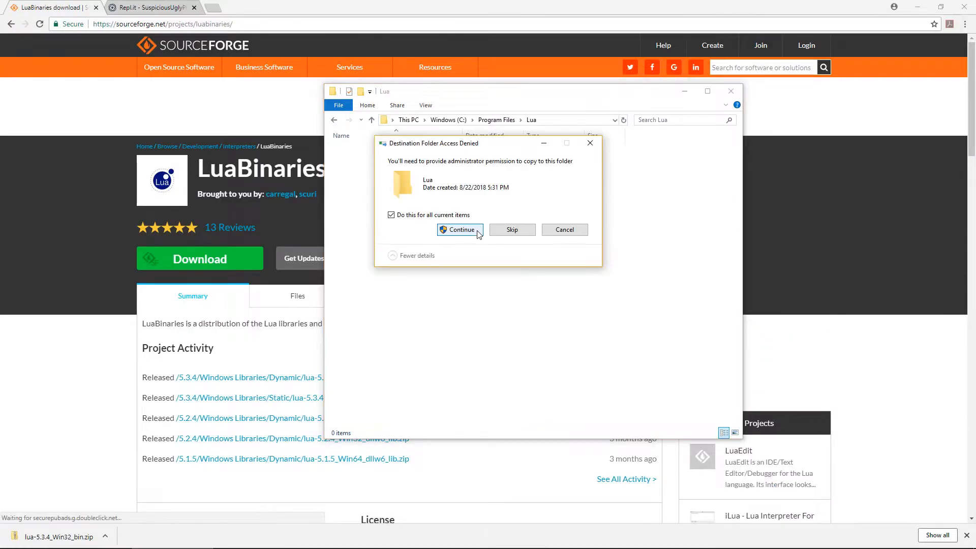
{"action": "left_click", "coordinate": [460, 228]}
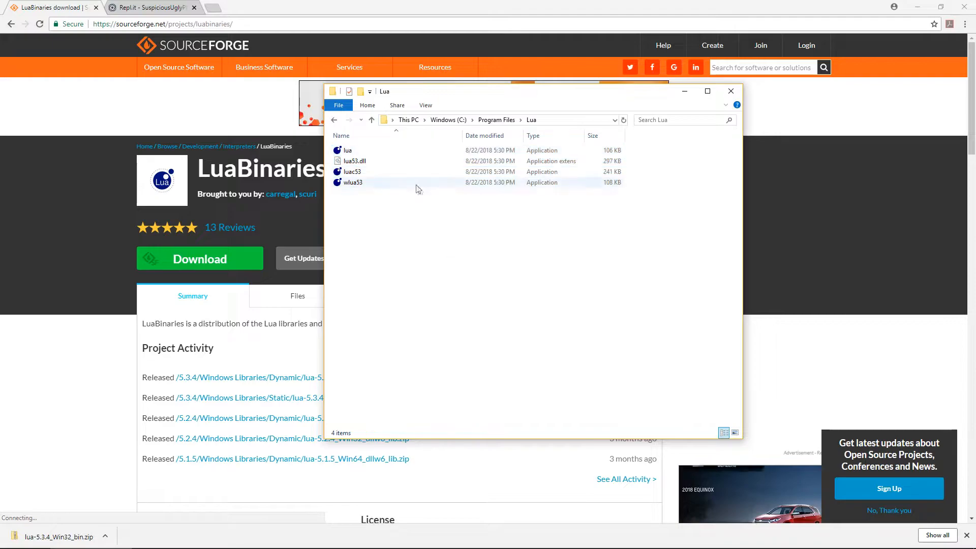
{"action": "double_click", "coordinate": [348, 151]}
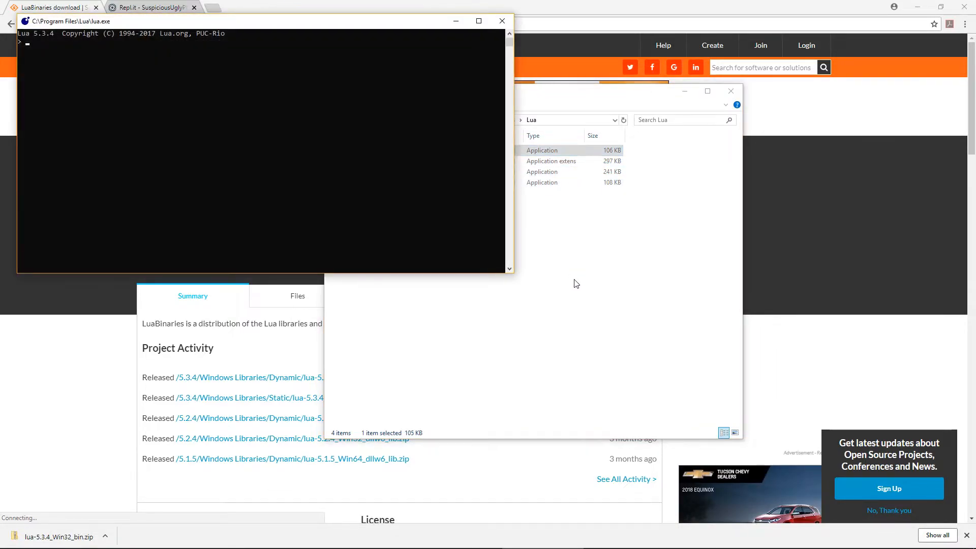
{"action": "type", "text": "2 + 3"}
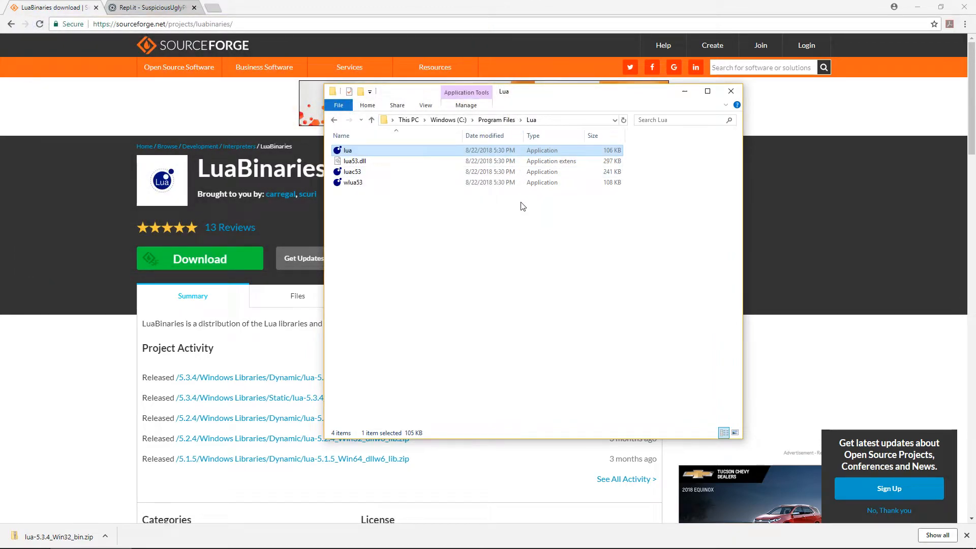
{"action": "left_click", "coordinate": [391, 120]}
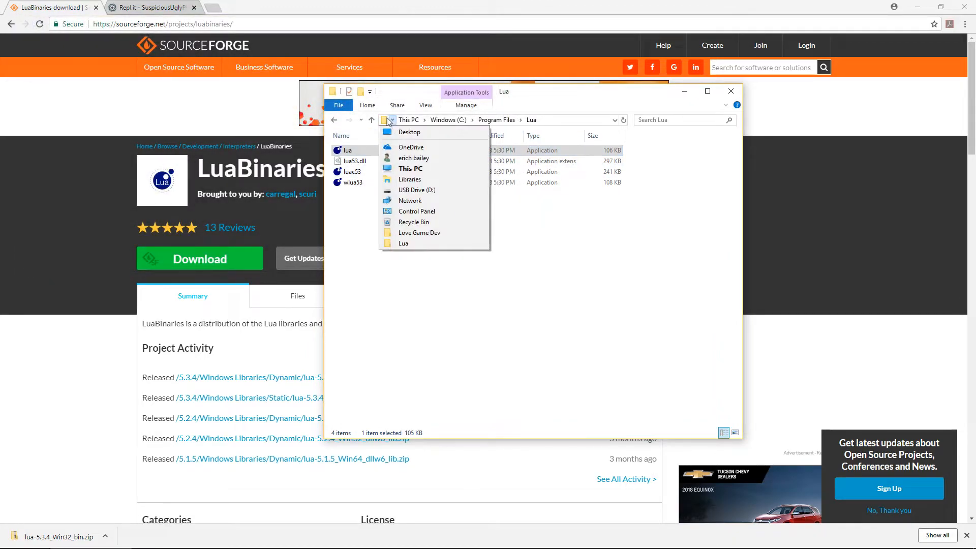
Step: Reach the user Path variable editor via a 'path' system search
{"action": "left_click", "coordinate": [498, 120]}
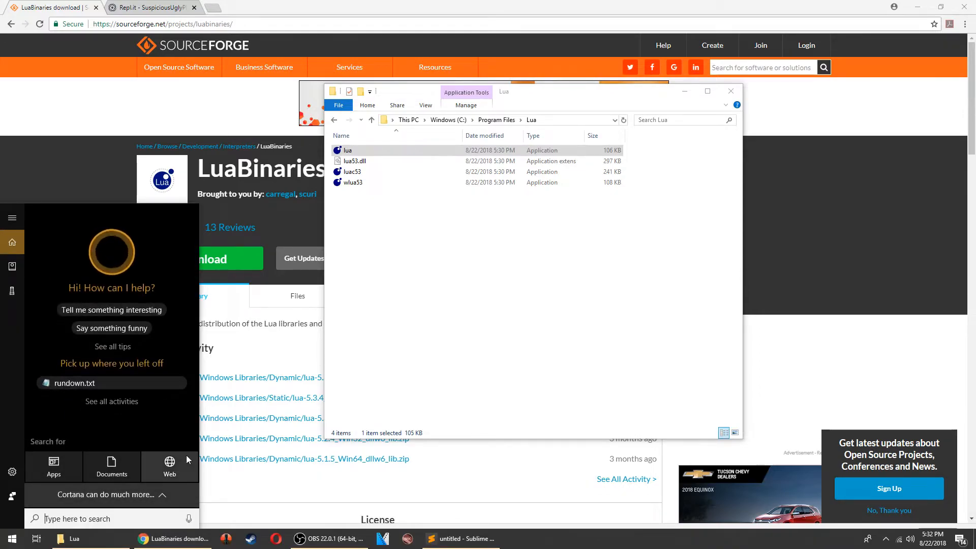
{"action": "type", "text": "path"}
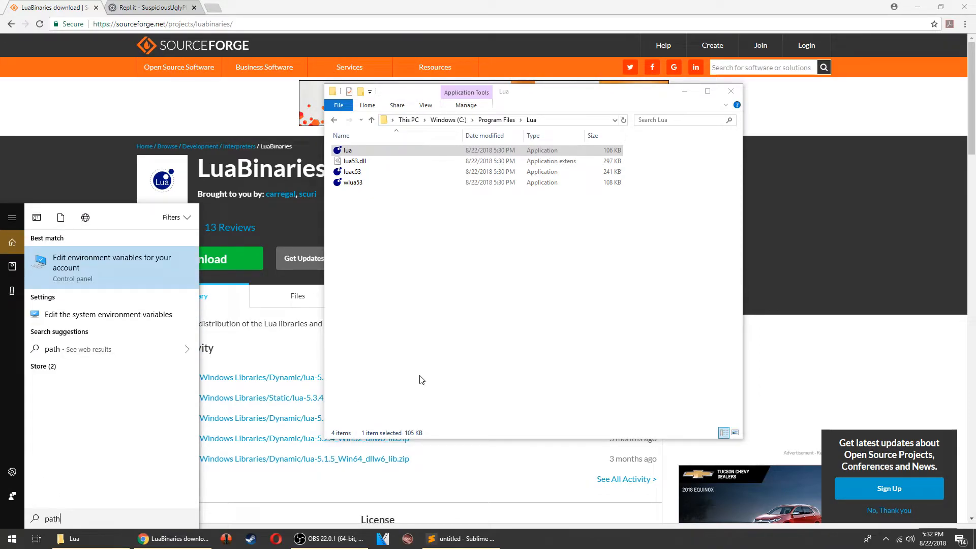
{"action": "mouse_move", "coordinate": [108, 263]}
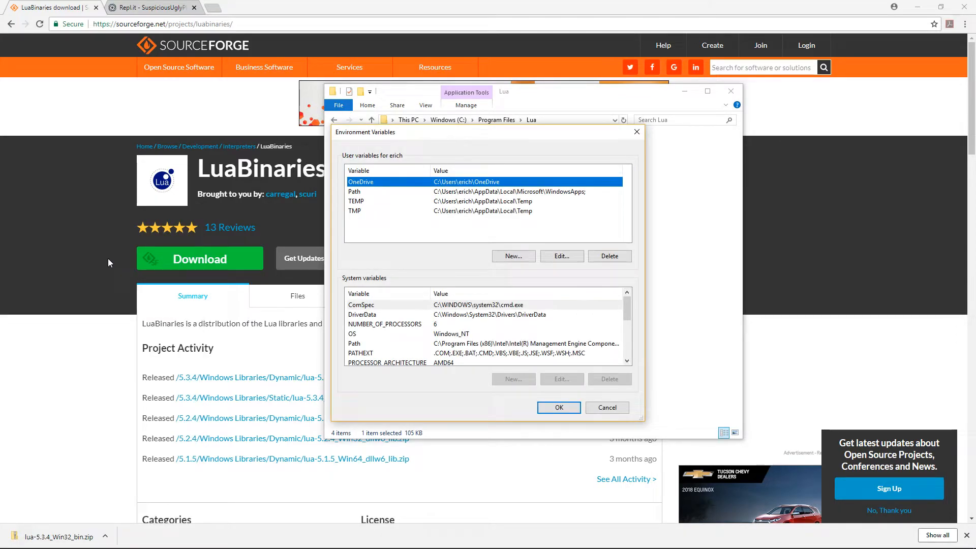
{"action": "left_click", "coordinate": [381, 192]}
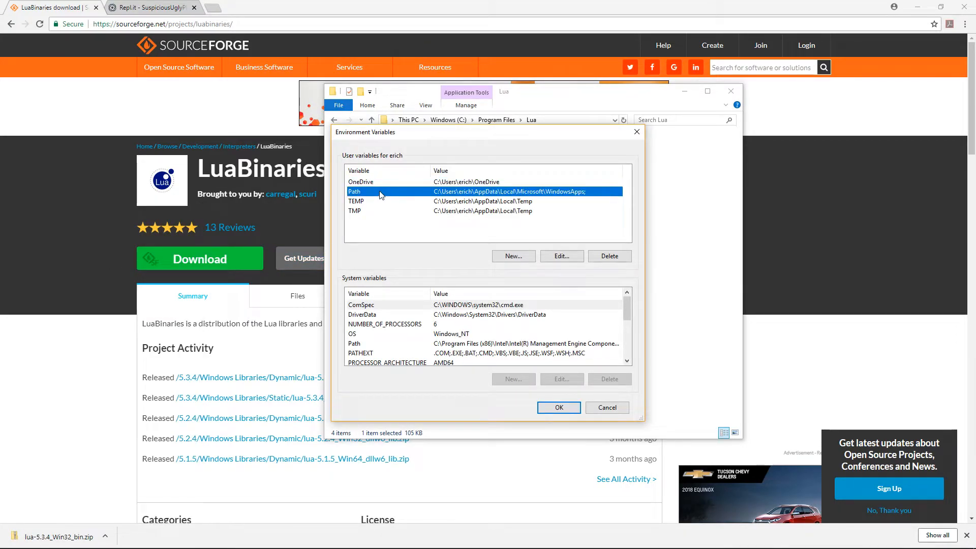
{"action": "left_click", "coordinate": [561, 257]}
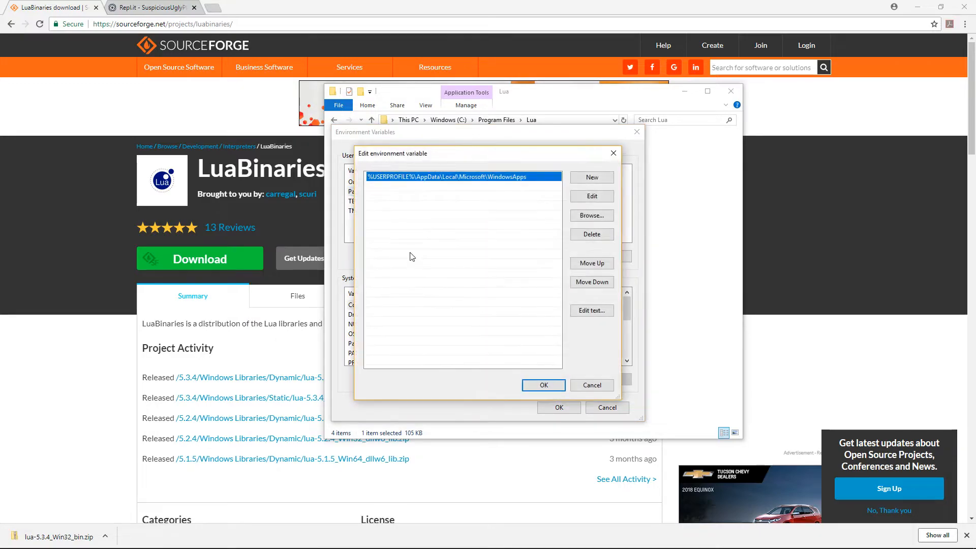
Step: Add the copied address C:\Program Files\Lua as a new Path entry and save the changes
{"action": "left_click", "coordinate": [591, 177]}
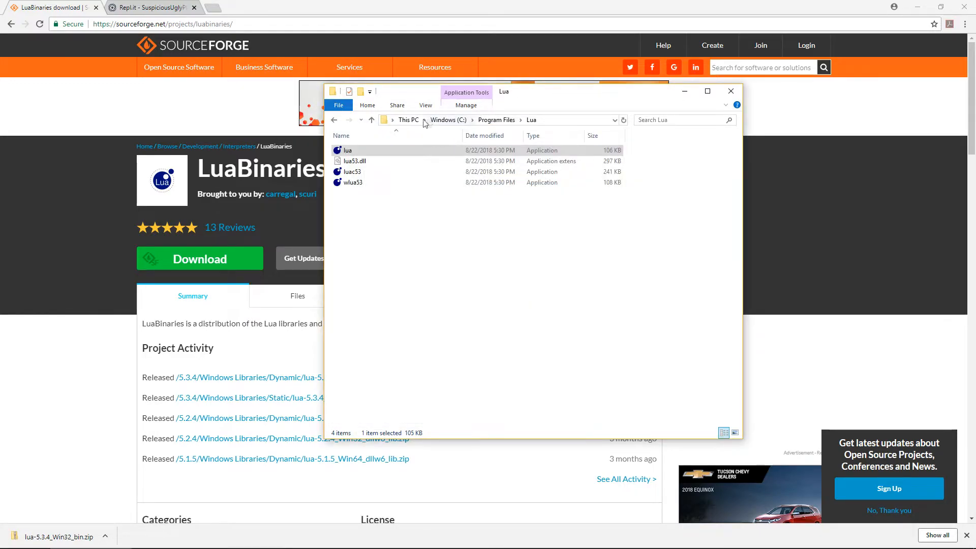
{"action": "right_click", "coordinate": [410, 120]}
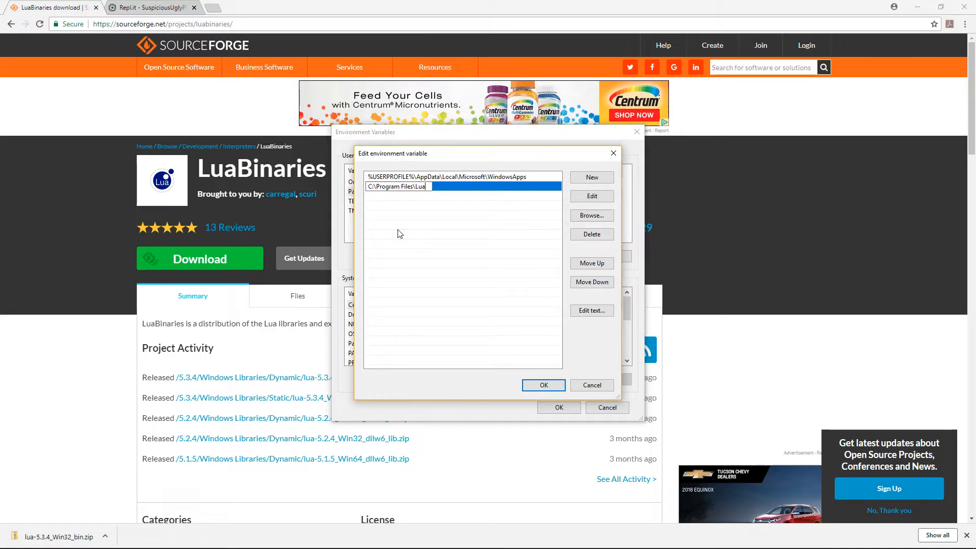
{"action": "left_click", "coordinate": [543, 385]}
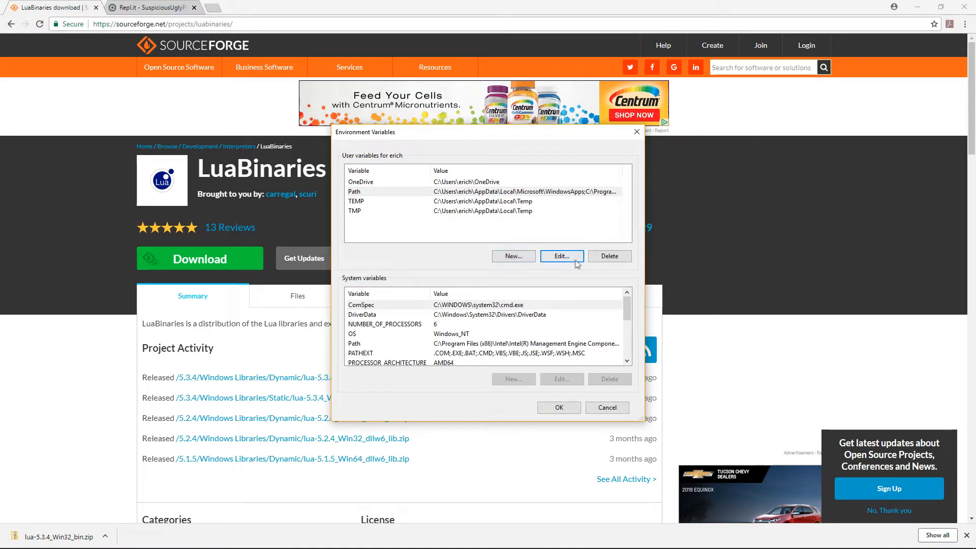
{"action": "left_click", "coordinate": [607, 407]}
{"action": "type", "text": "comman"}
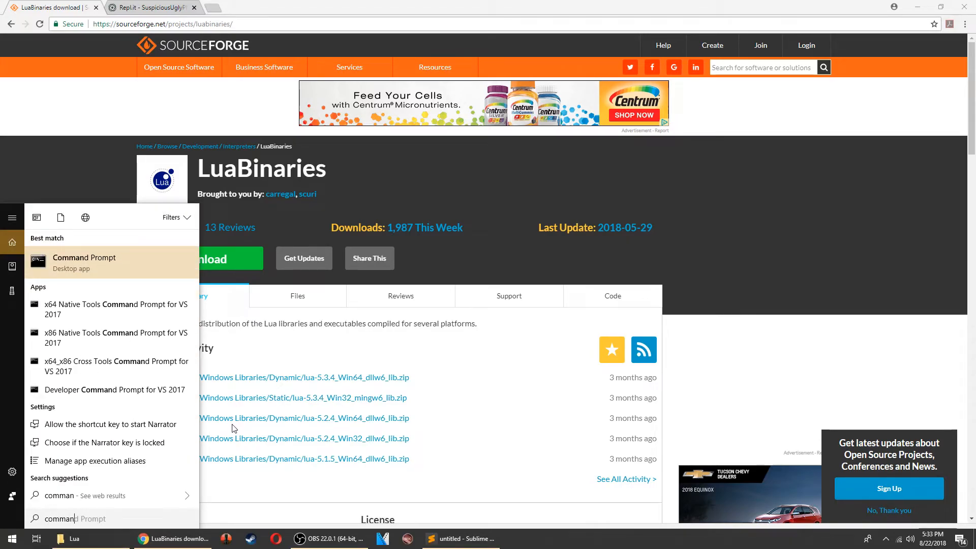
Step: Start the Lua 5.3.4 interpreter by entering lua in a fresh Command Prompt
{"action": "left_click", "coordinate": [84, 263]}
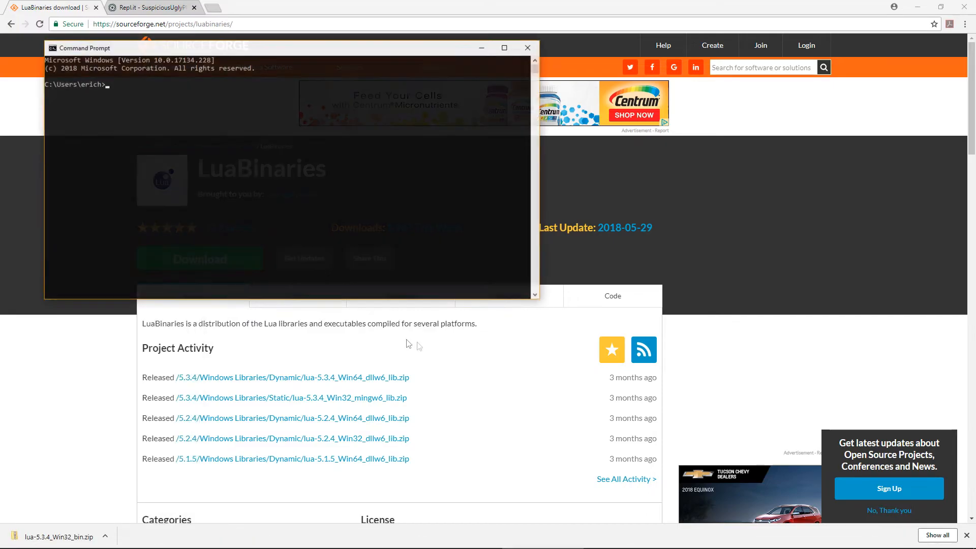
{"action": "left_click", "coordinate": [459, 201]}
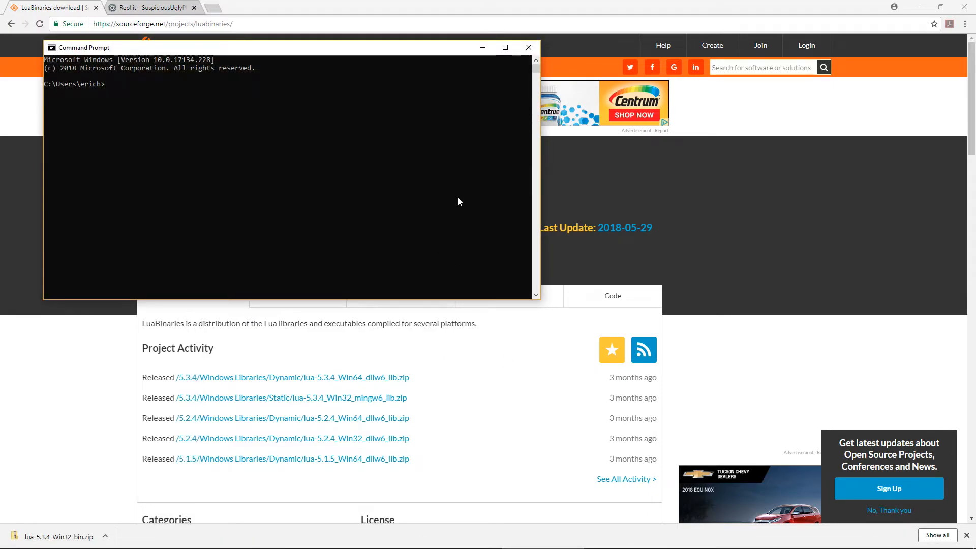
{"action": "type", "text": "lua script"}
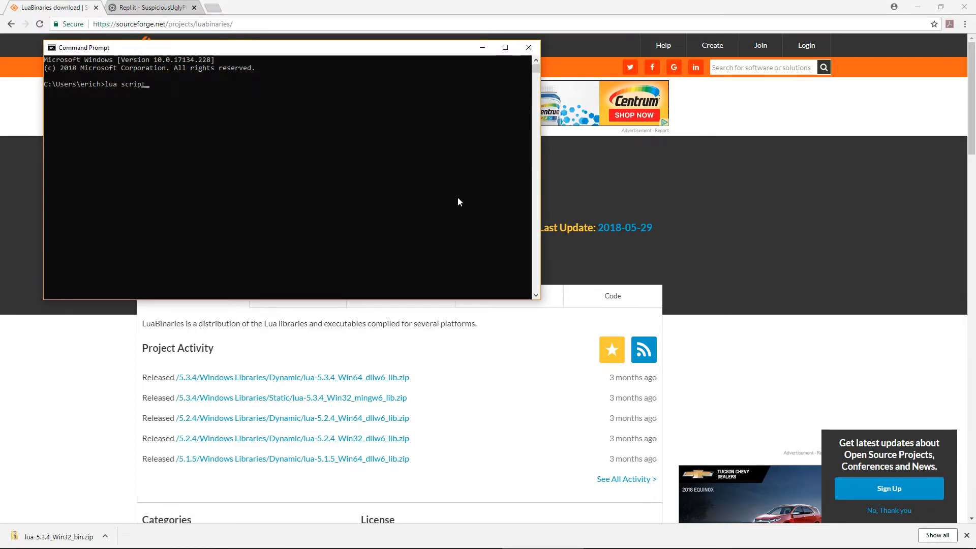
{"action": "type", "text": ".lua"}
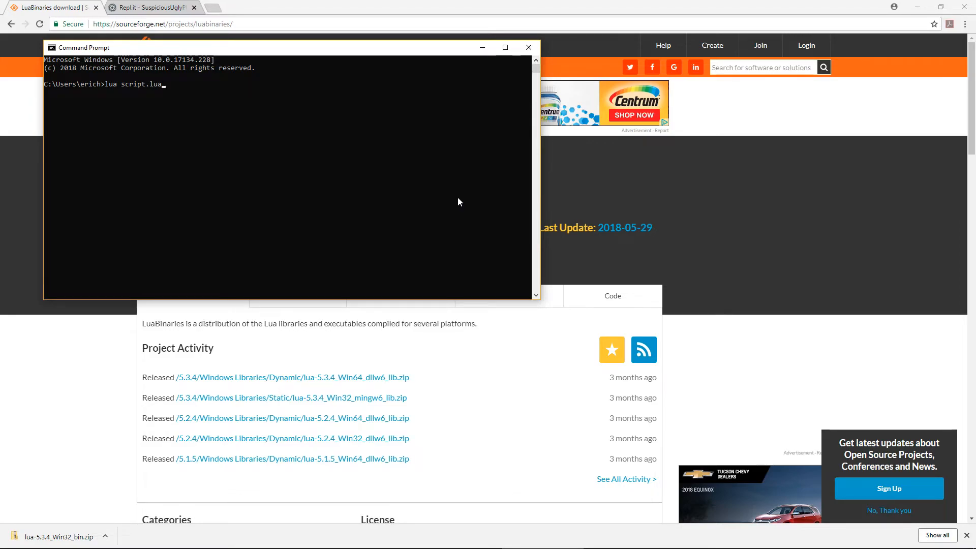
{"action": "key", "text": "BackSpace"}
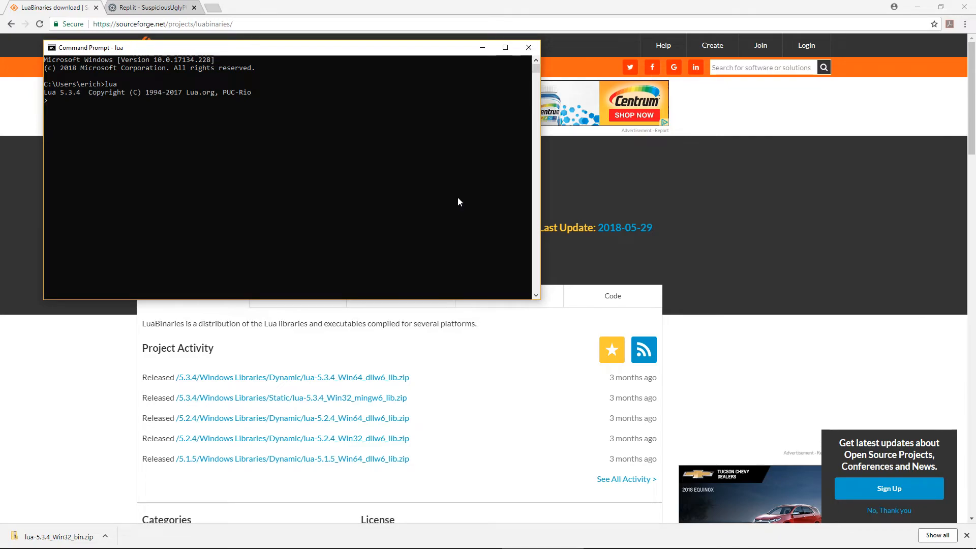
Step: Enter the expression 3+3 at the Lua prompt
{"action": "type", "text": "3"}
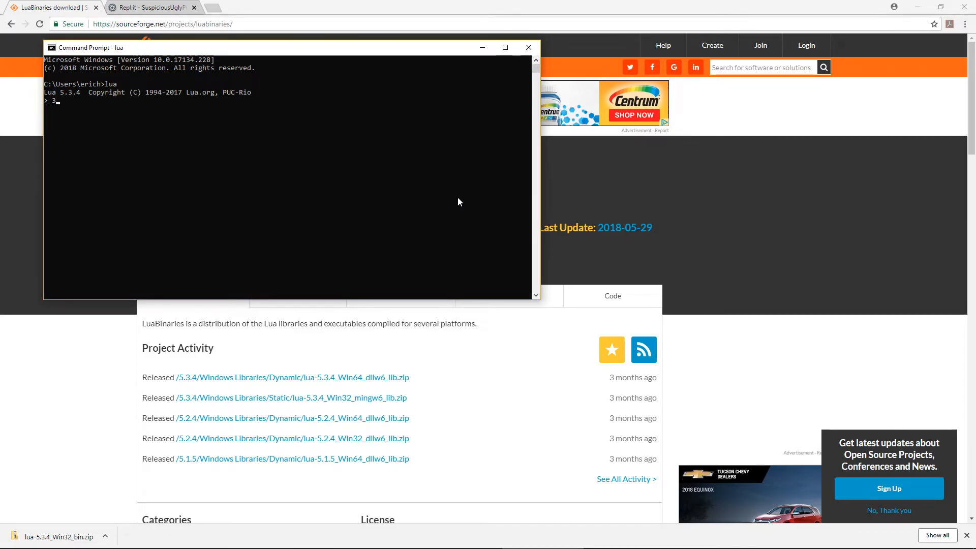
{"action": "type", "text": "+3"}
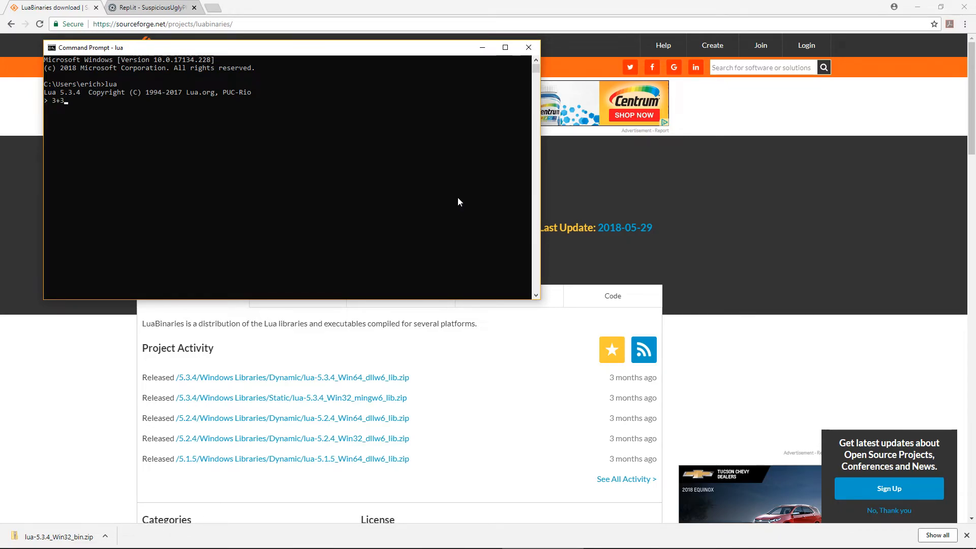